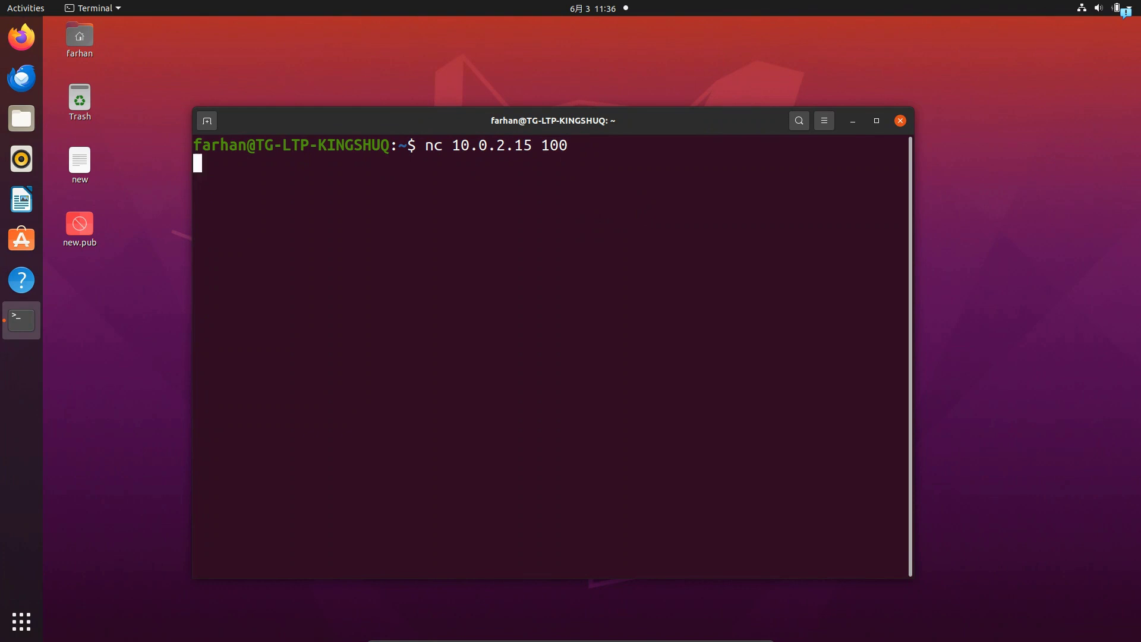
# - Send "Hi, How" over the netcat connection to 10.0.2.15 port 100
pyautogui.write('Hi, How')
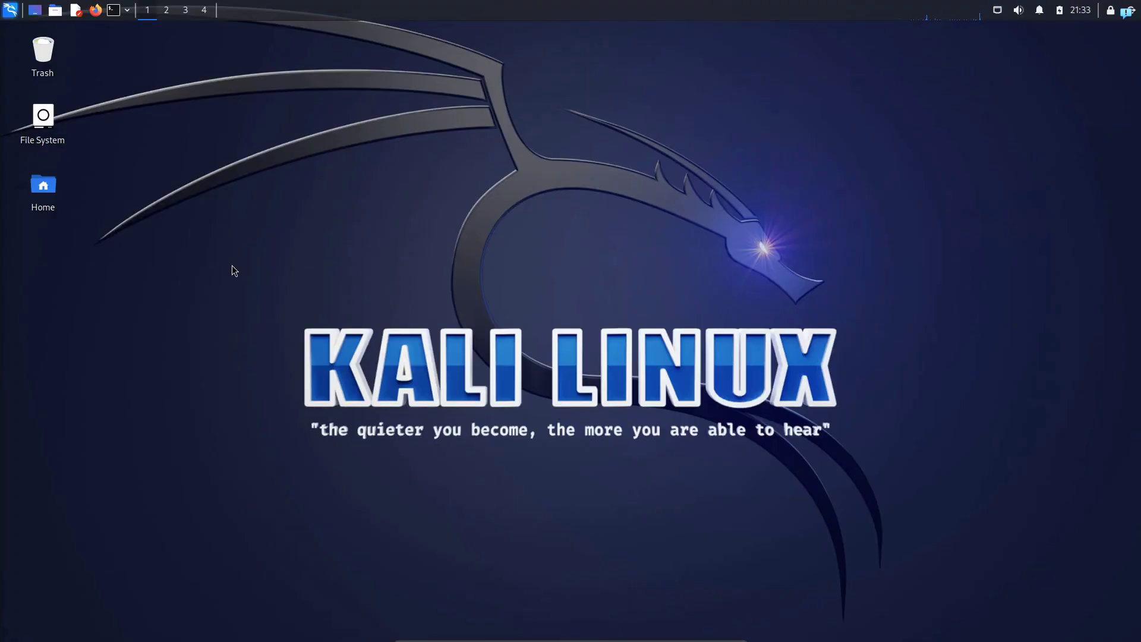
# - Show netcat's help with nc -h, then clear the screen
pyautogui.click(112, 9)
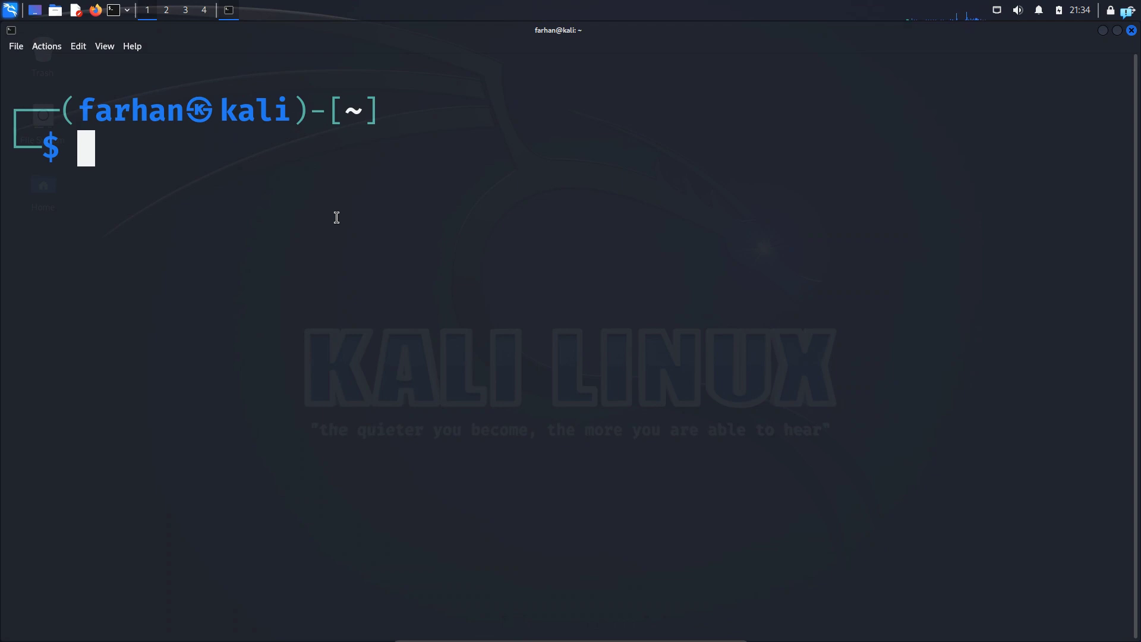
pyautogui.moveTo(182, 149)
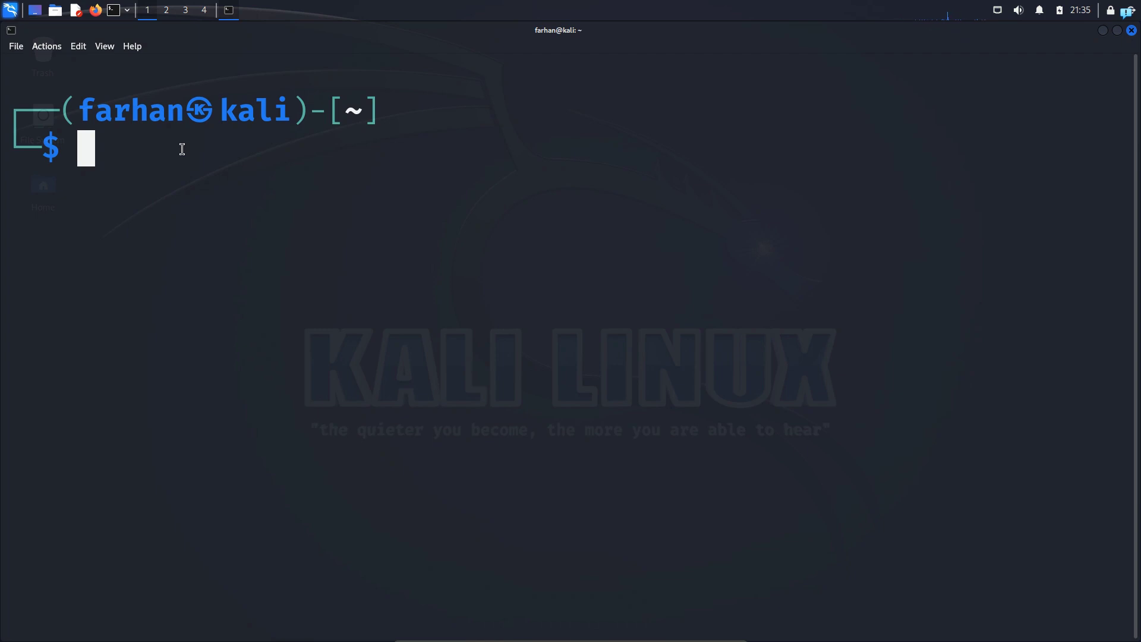
pyautogui.write('nc -h')
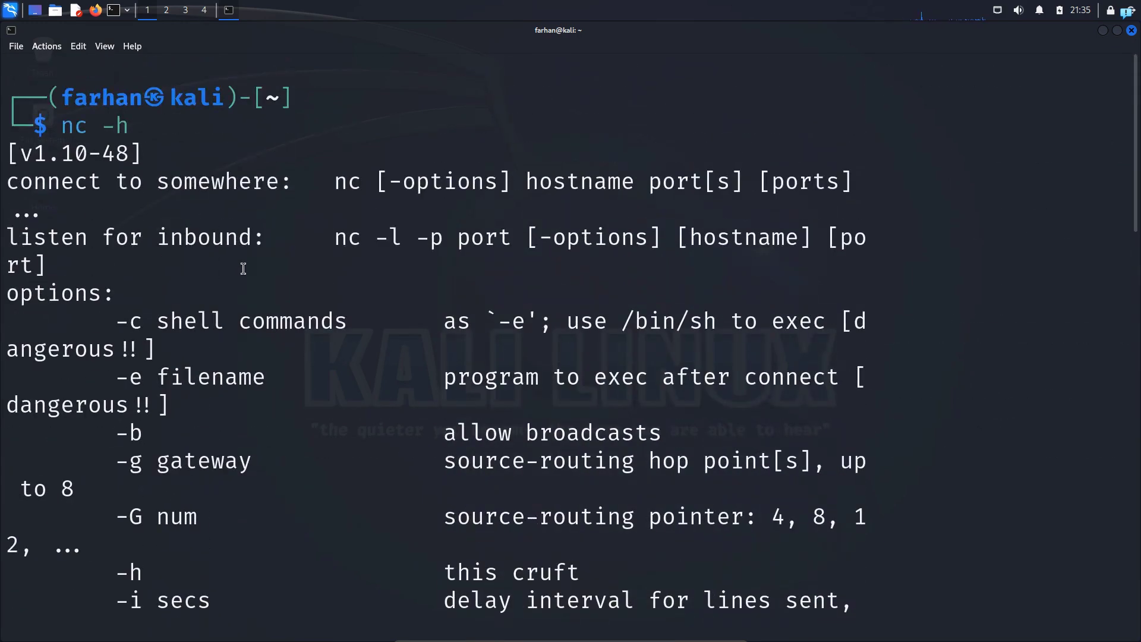
pyautogui.write('cle')
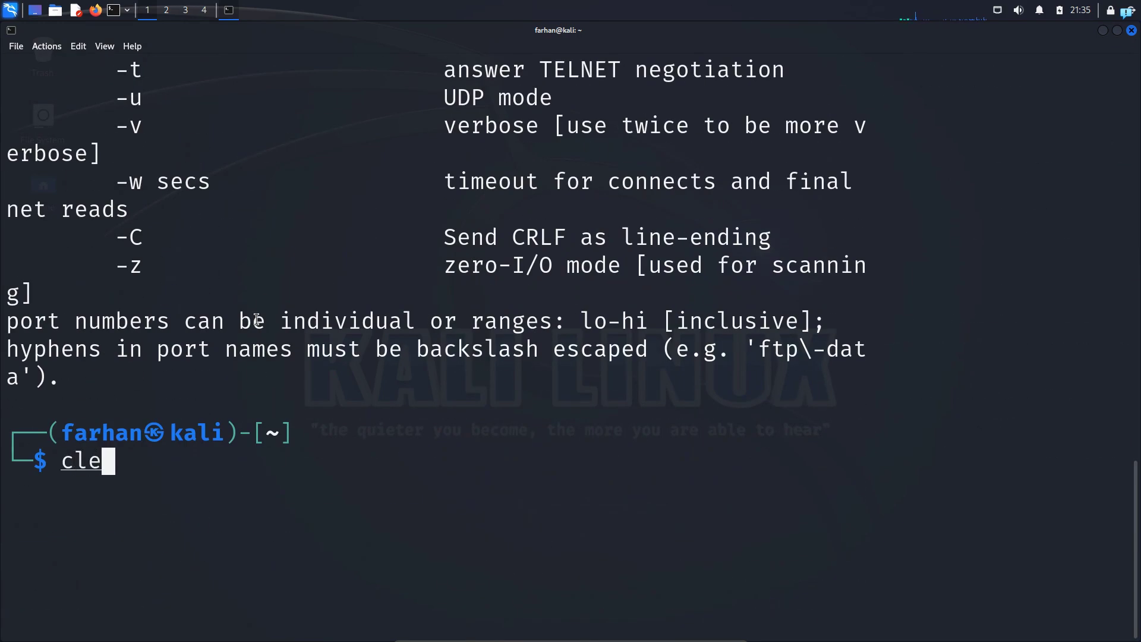
pyautogui.press('Return')
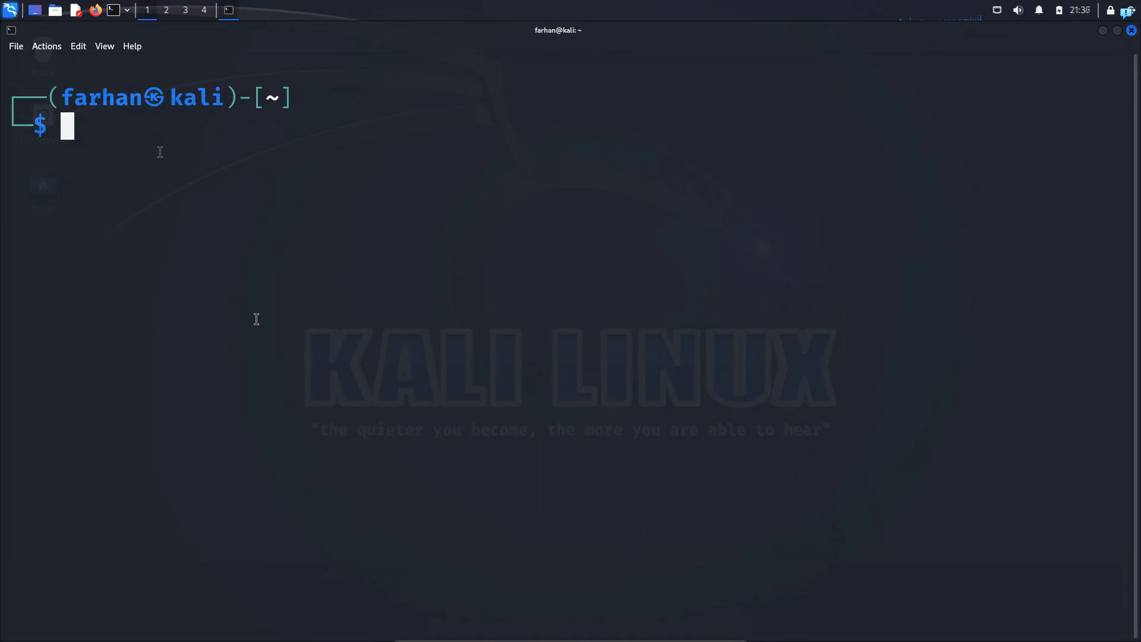
# - Run sudo apt install netcat to make sure netcat is installed
pyautogui.write('sudo apt install netcat')
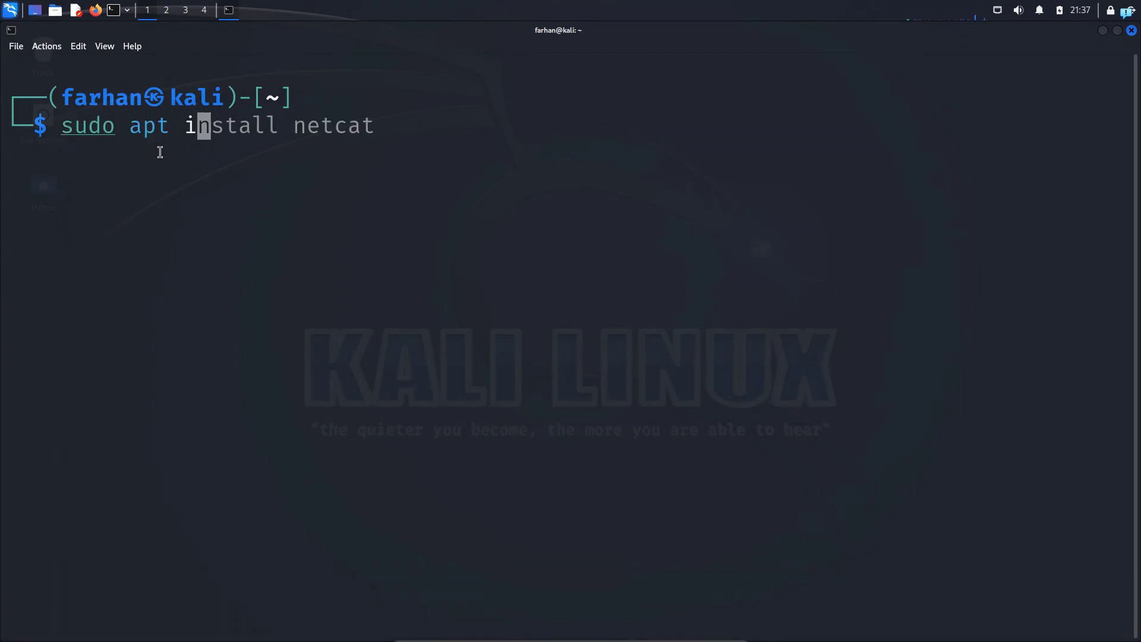
pyautogui.press('End')
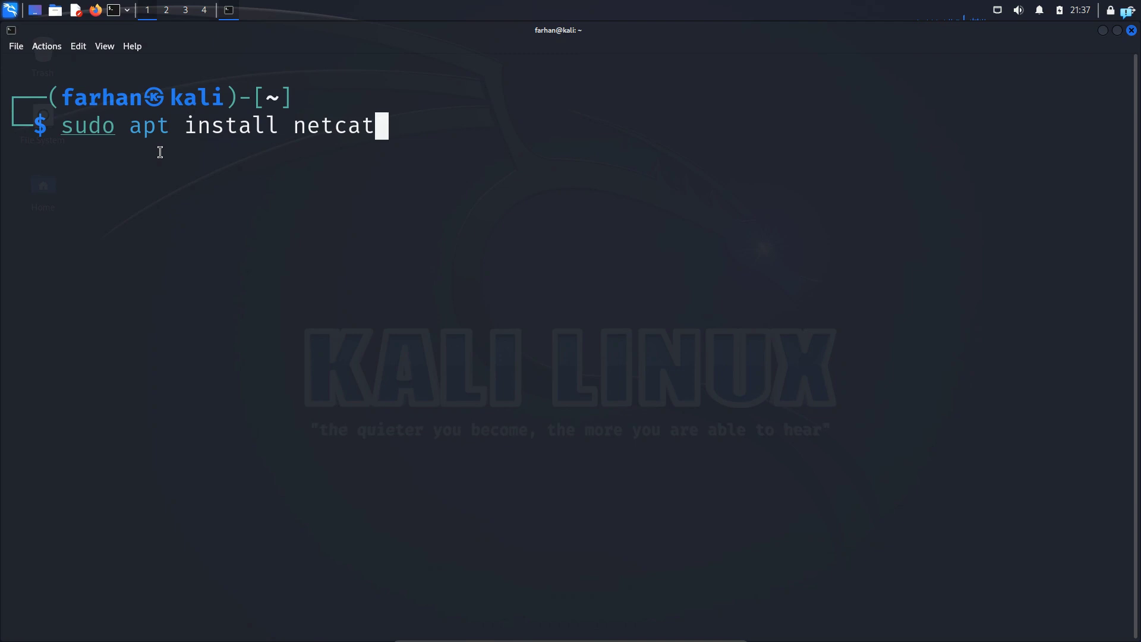
pyautogui.press('ctrl+c')
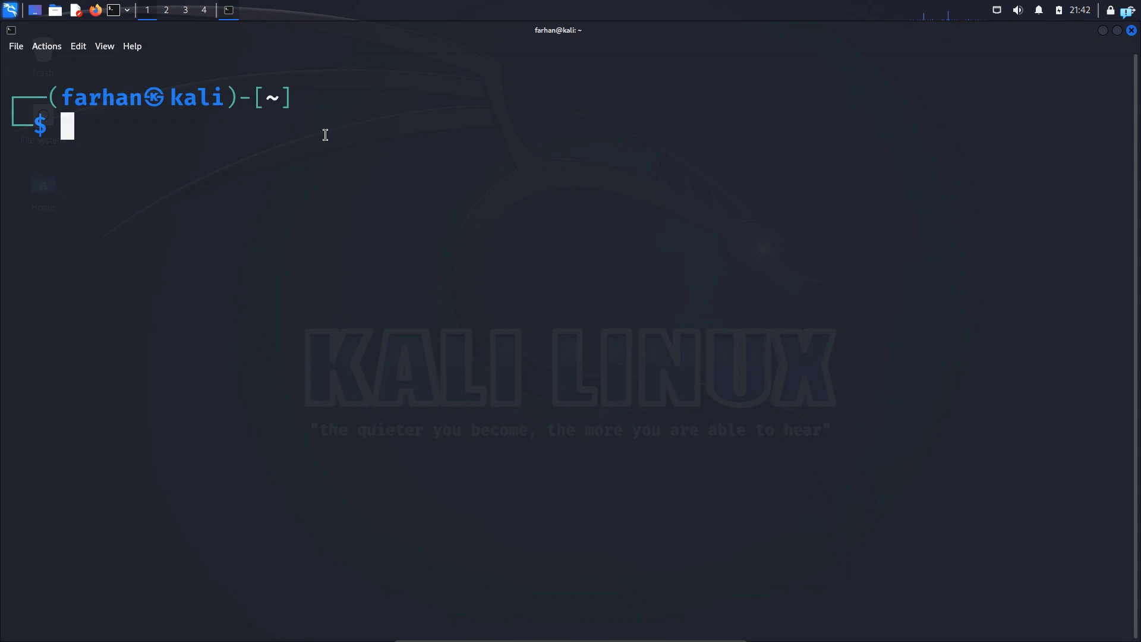
pyautogui.moveTo(391, 193)
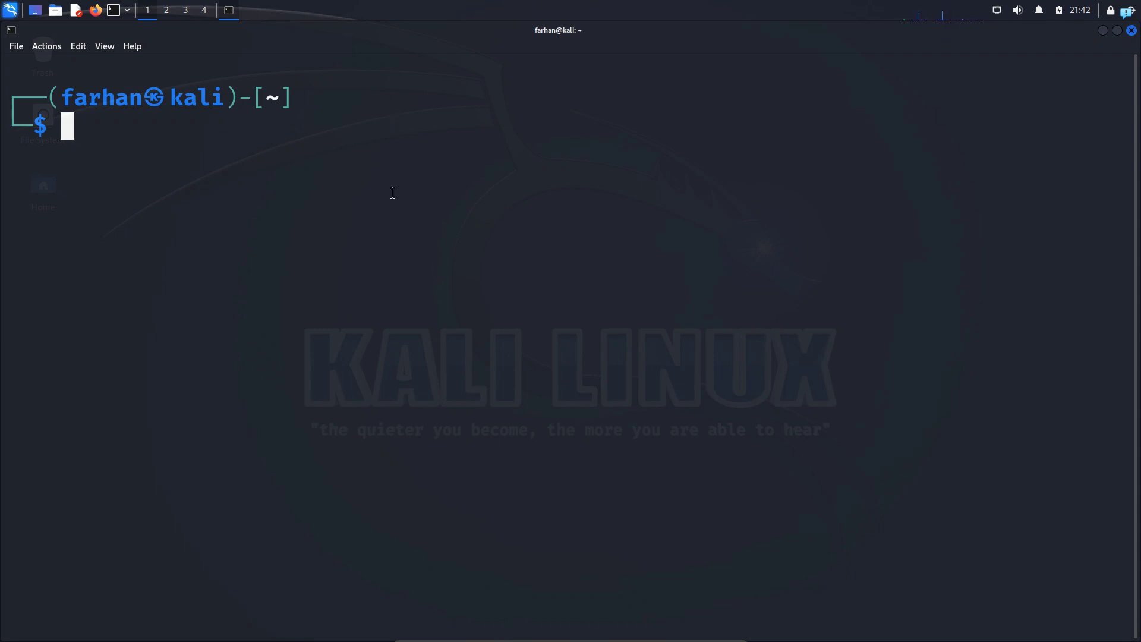
# - Start netcat listening on port 1234 with nc -l -p 1234
pyautogui.write('nc -h')
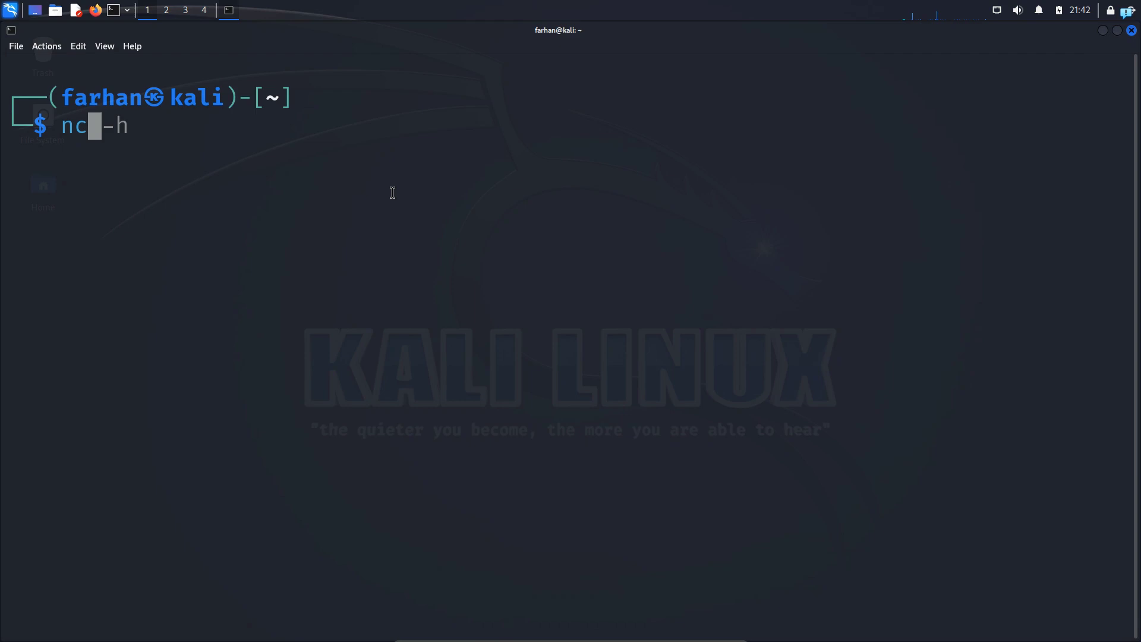
pyautogui.write('t')
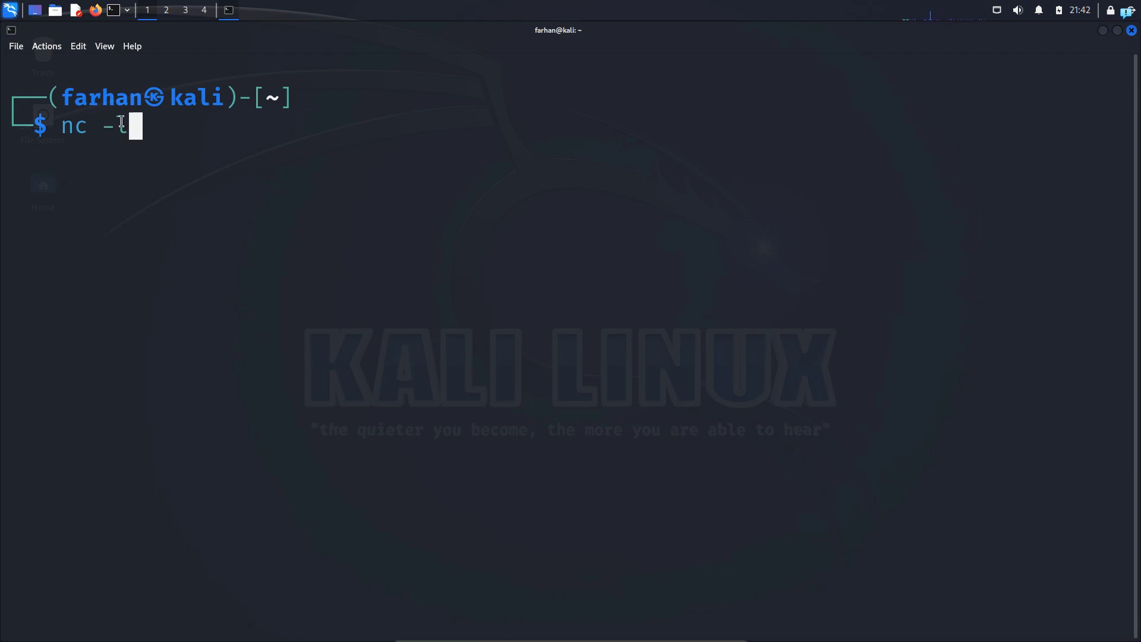
pyautogui.write('l')
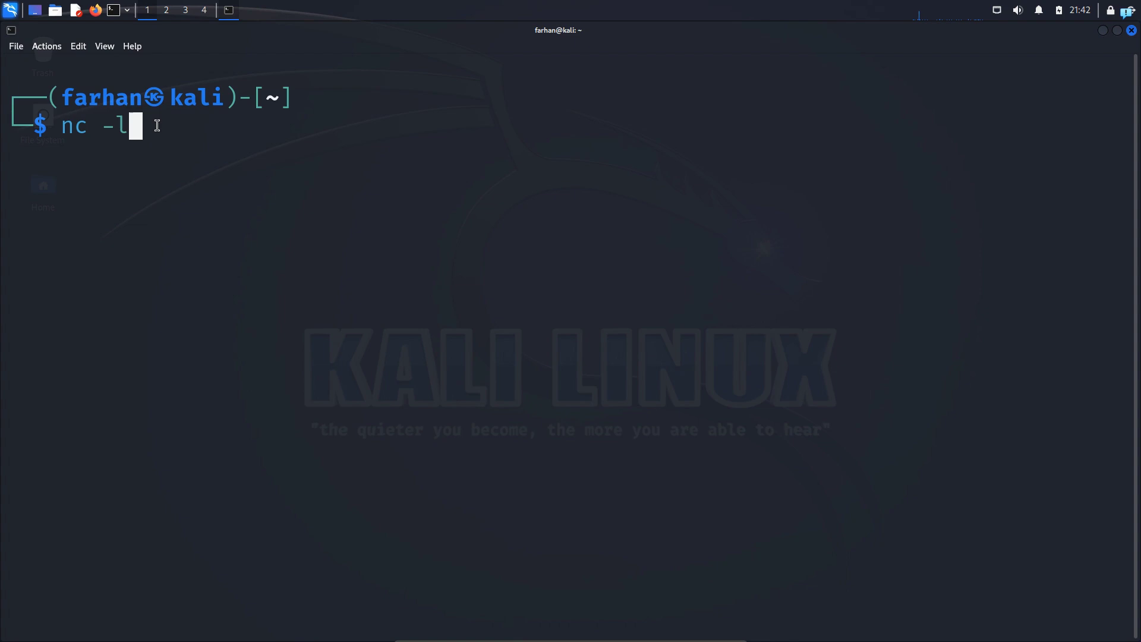
pyautogui.write('-p')
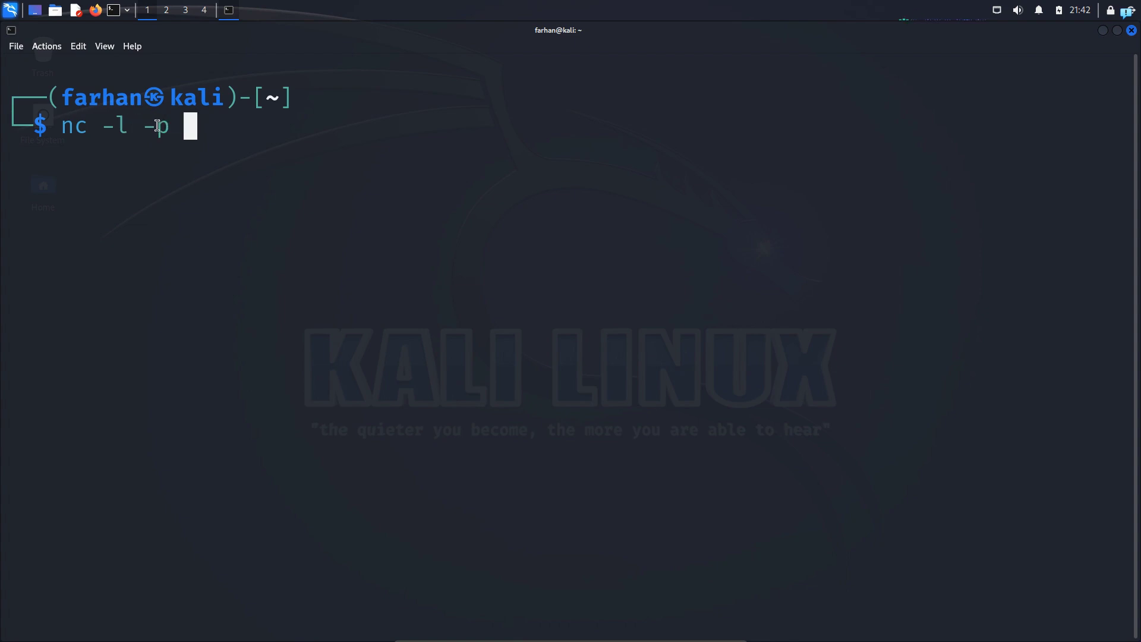
pyautogui.write('1')
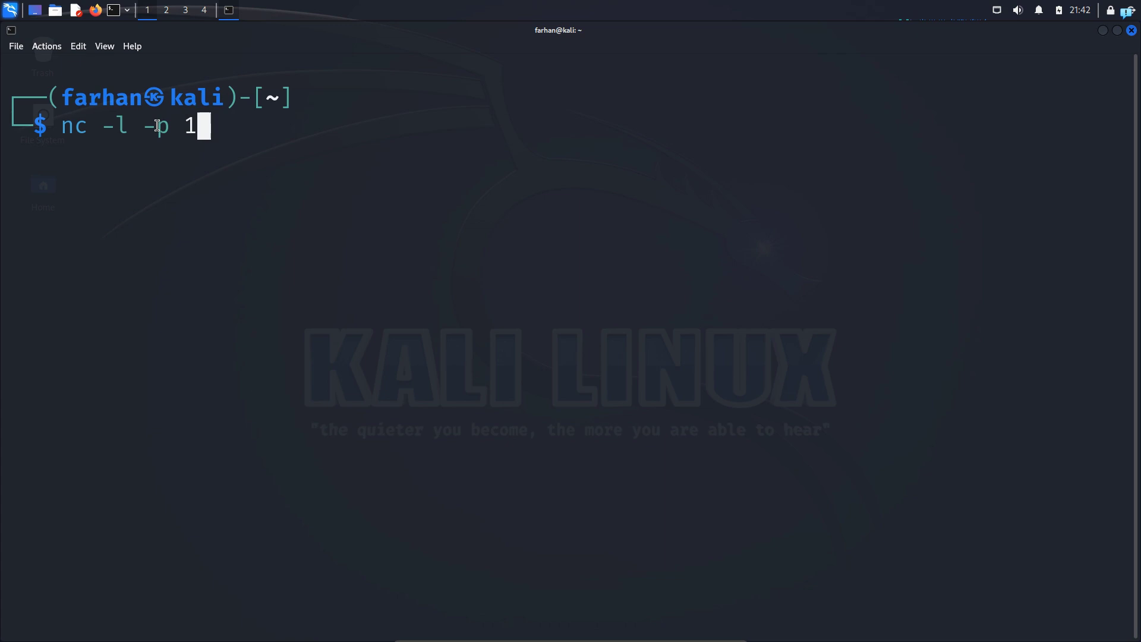
pyautogui.write('234')
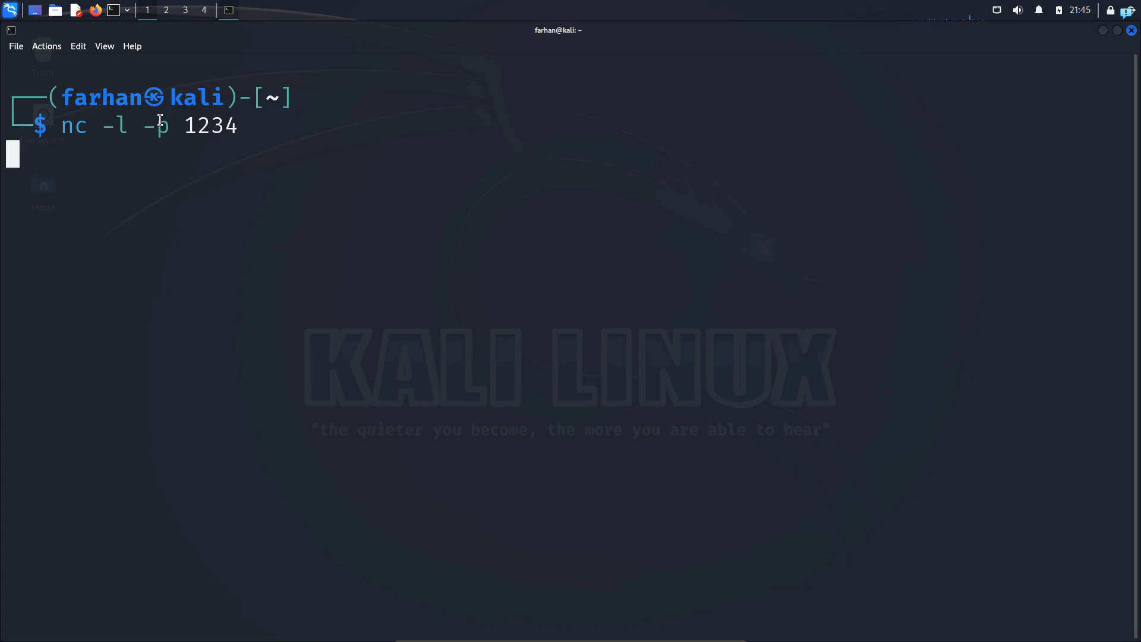
pyautogui.moveTo(100, 143)
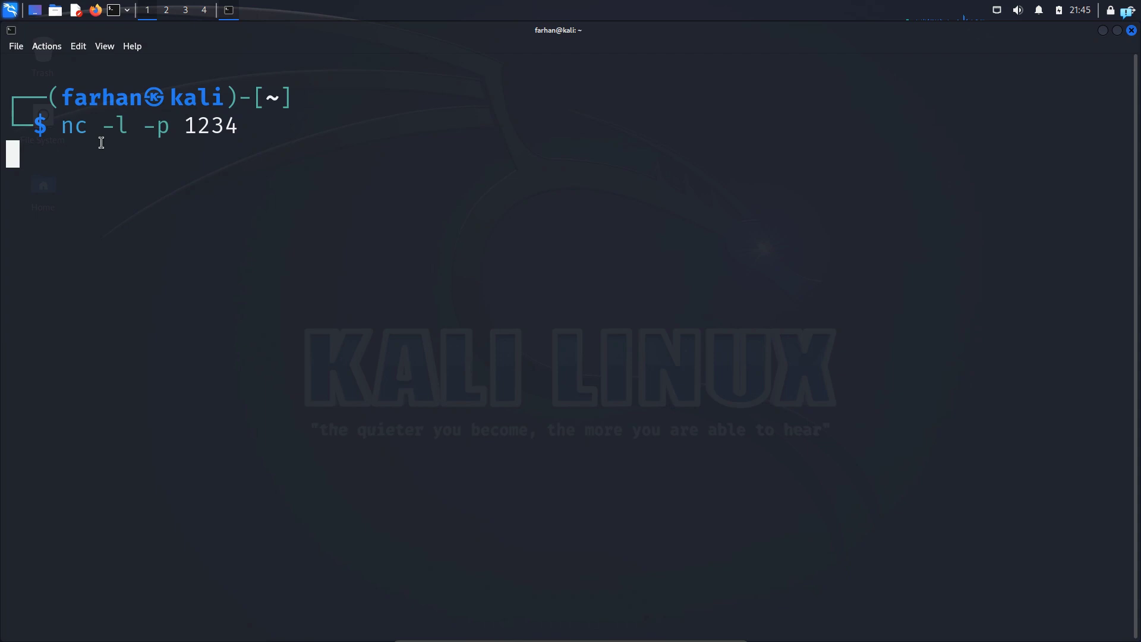
# - Open a second terminal tab and list network addresses with ip a
pyautogui.click(14, 46)
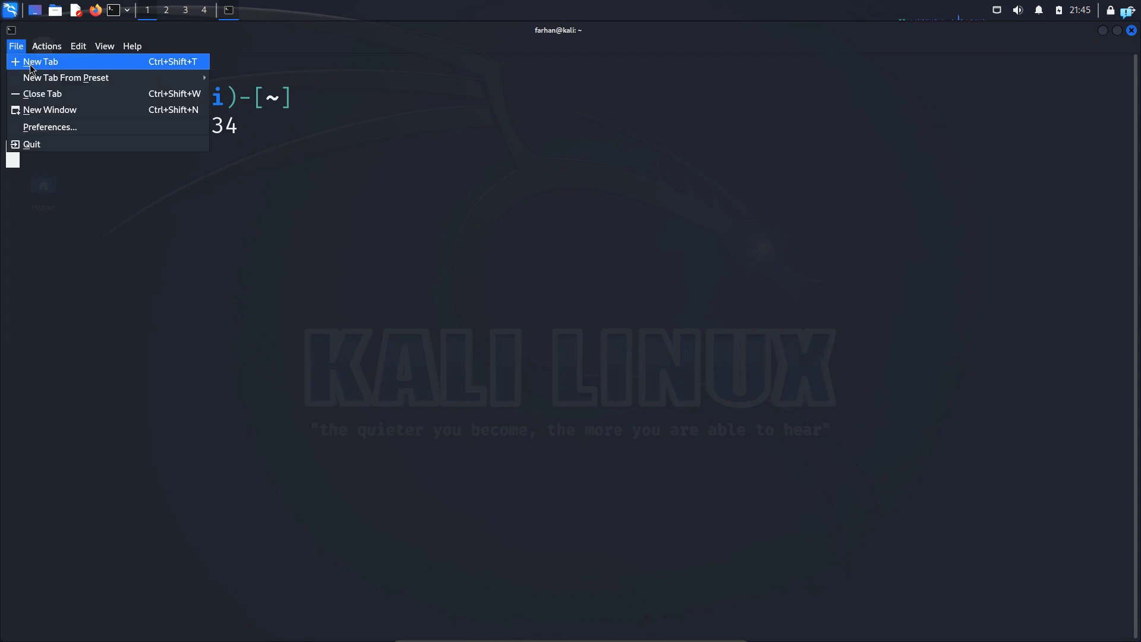
pyautogui.click(40, 60)
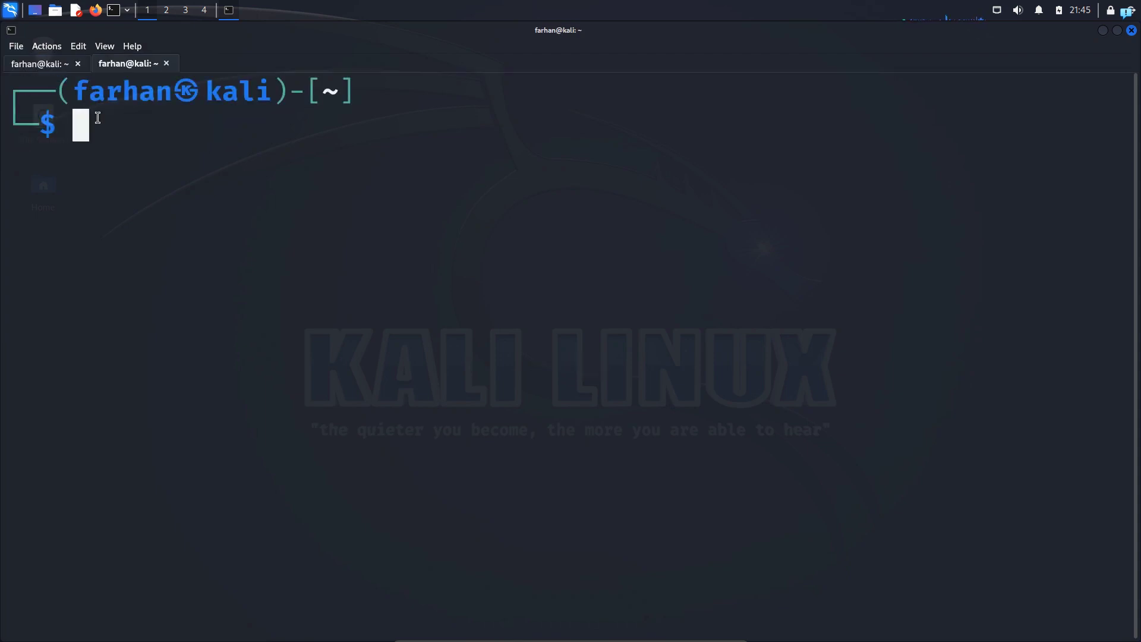
pyautogui.write('ip a')
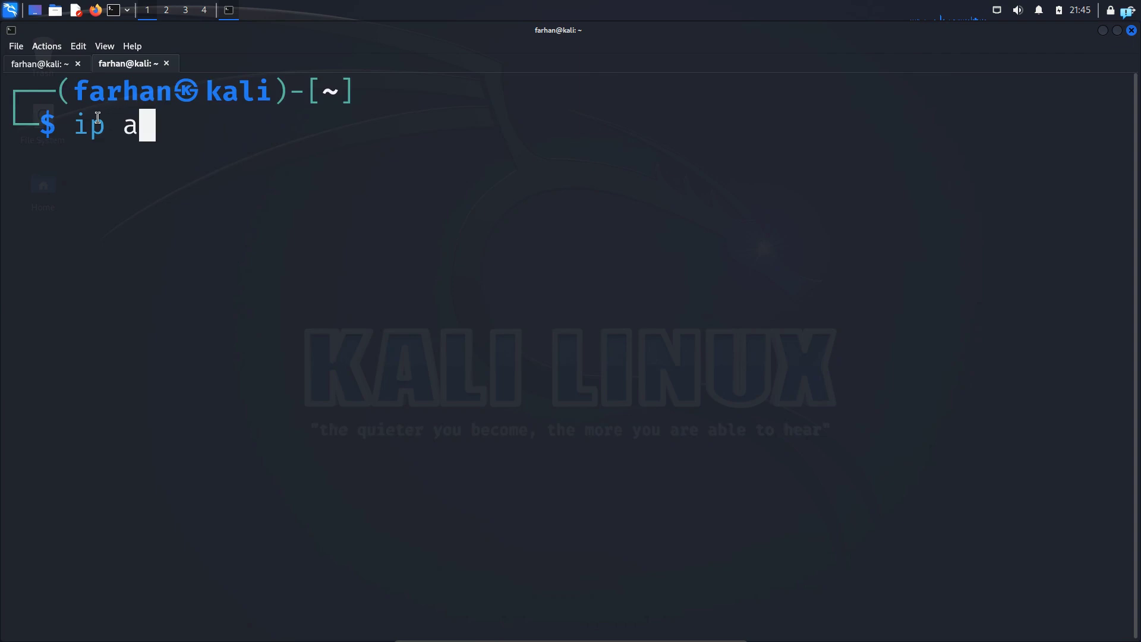
pyautogui.press('Return')
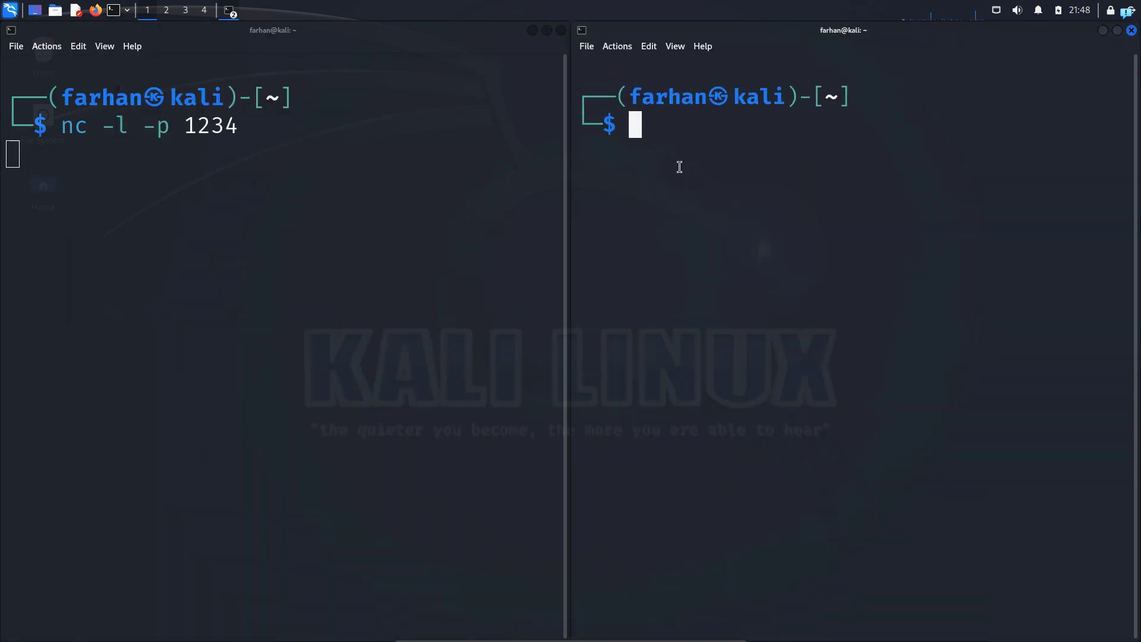
pyautogui.moveTo(235, 220)
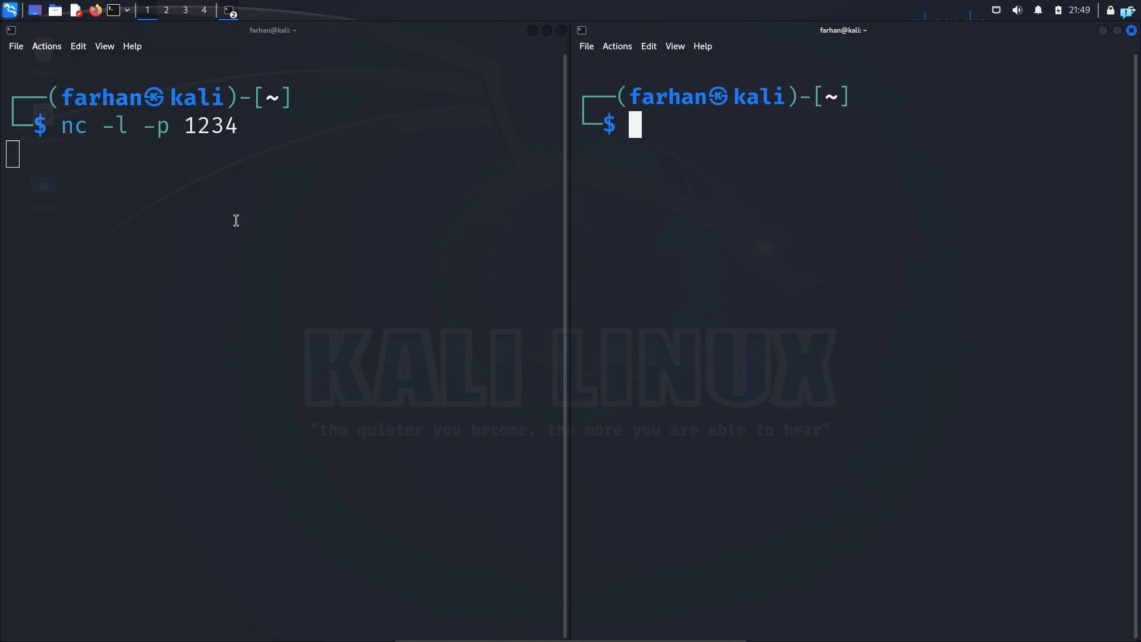
pyautogui.moveTo(645, 177)
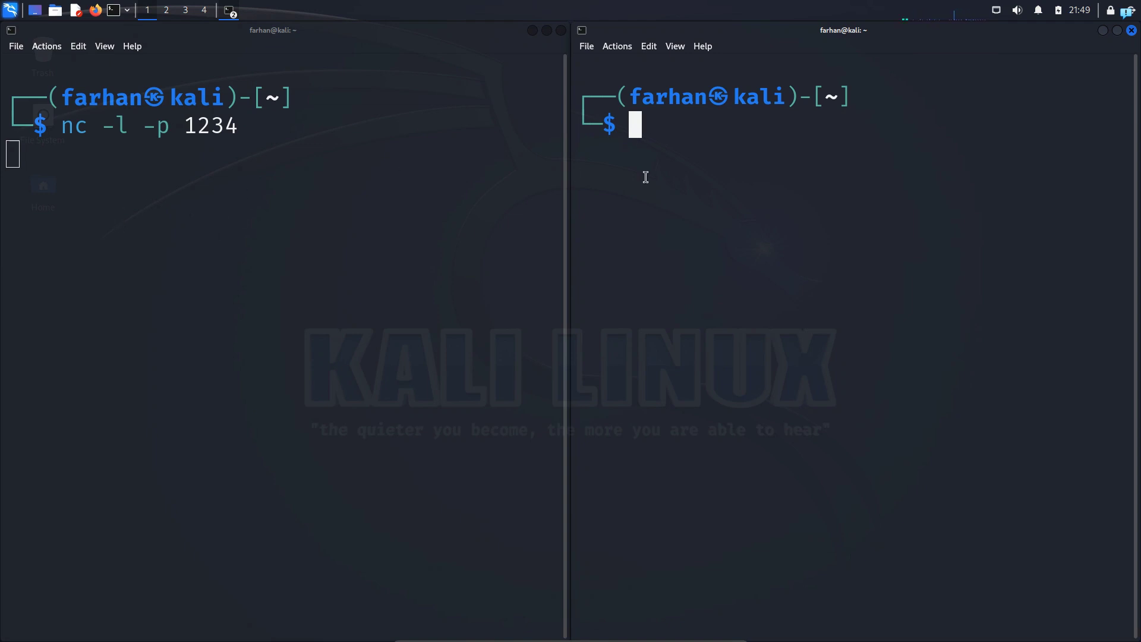
# - Connect to the listener with nc 10.0.2.15 1234
pyautogui.write('nc')
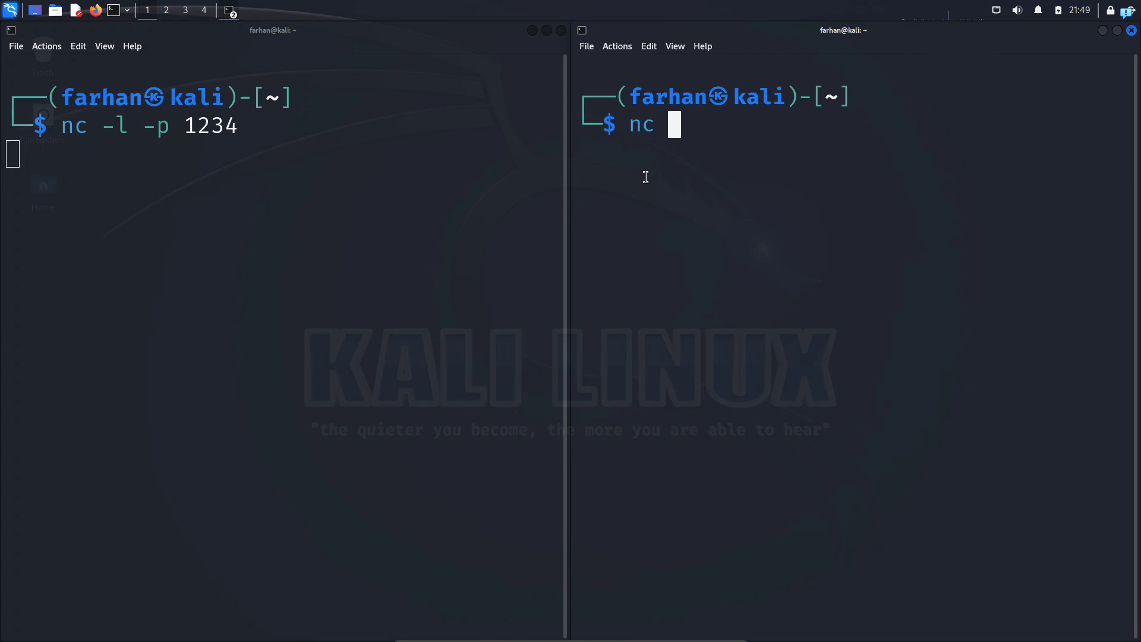
pyautogui.write('10.')
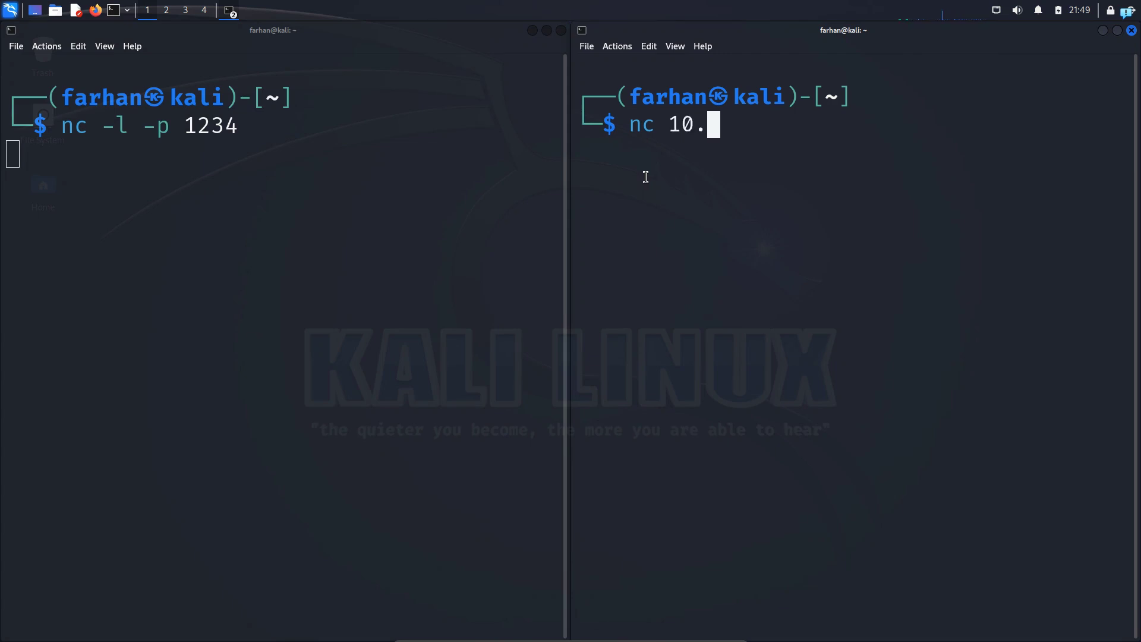
pyautogui.write('0.2.15')
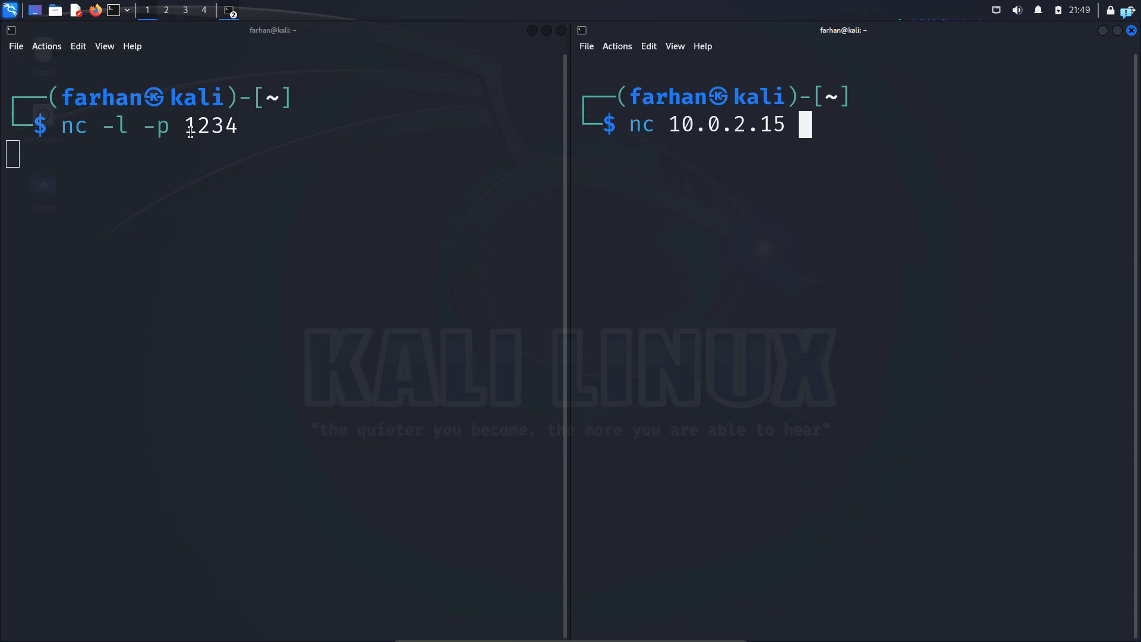
pyautogui.moveTo(832, 226)
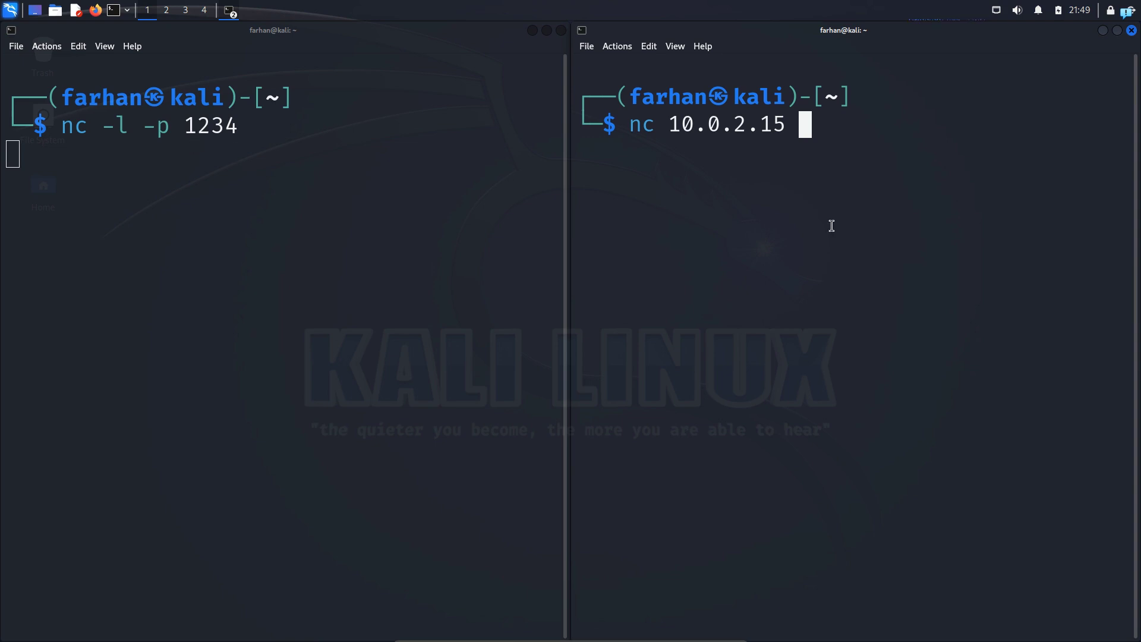
pyautogui.write('1234')
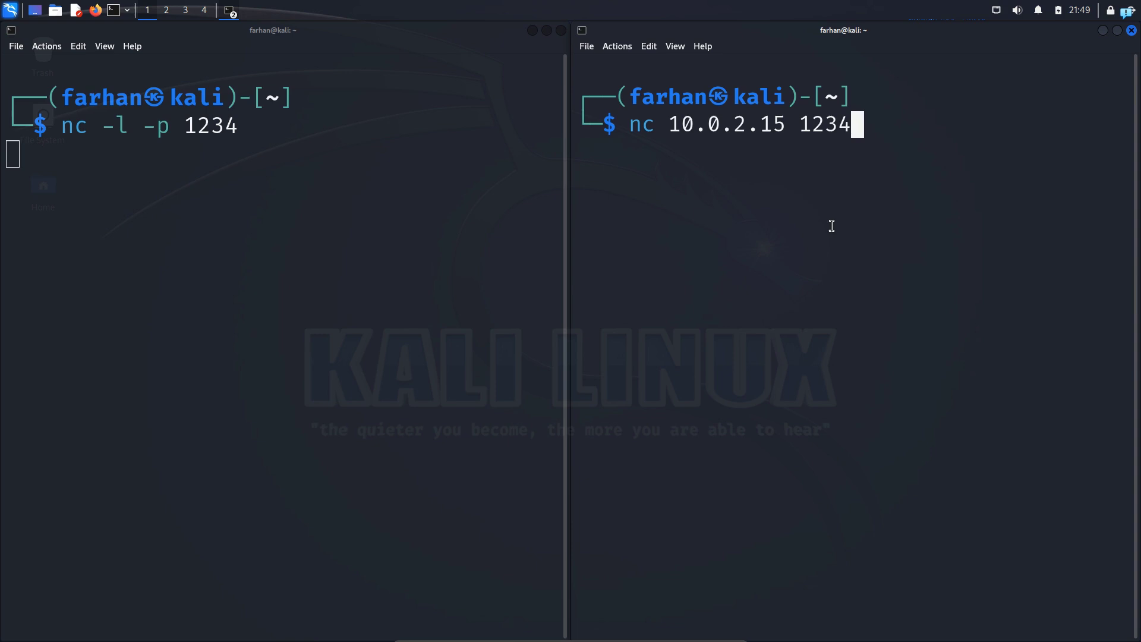
pyautogui.press('Return')
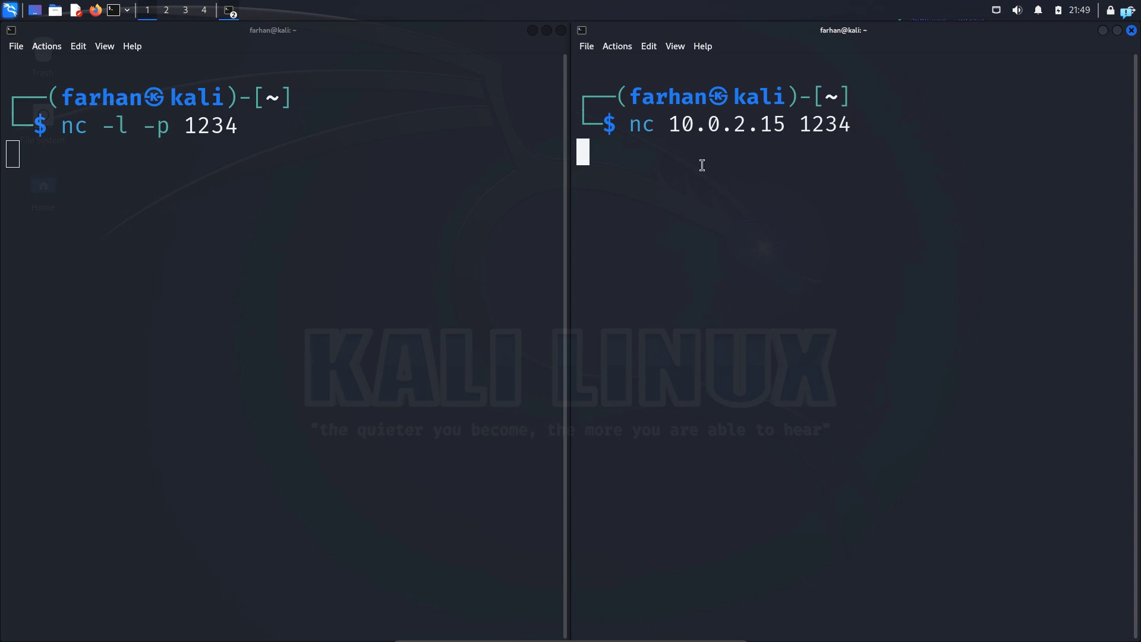
# - Exchange "Hi" and "Hello" between the two Kali terminals
pyautogui.write('Hi')
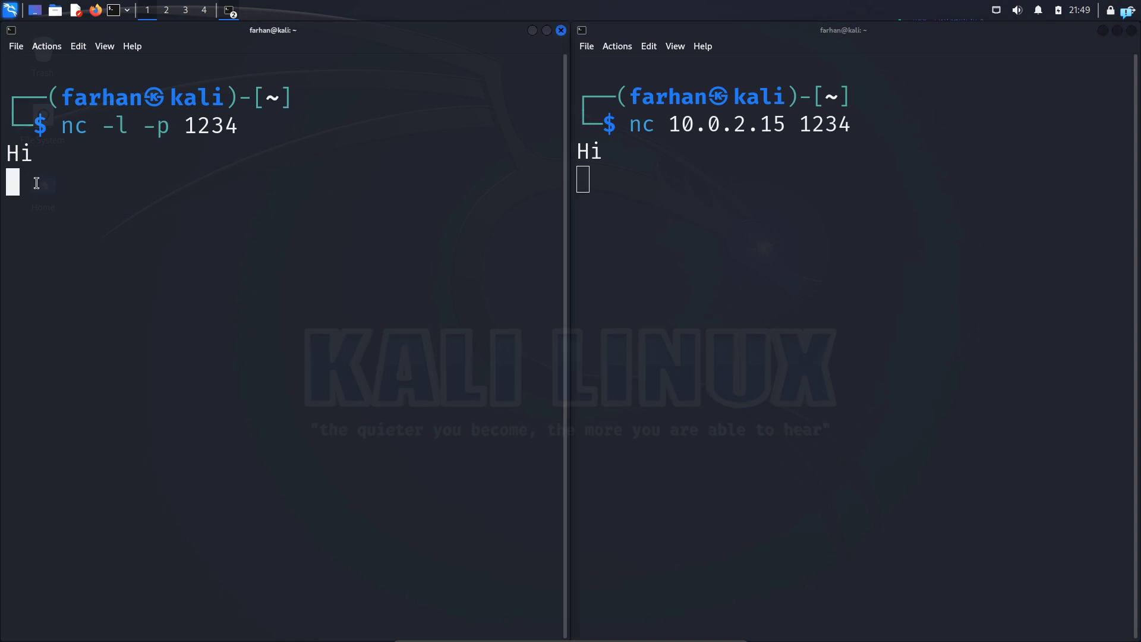
pyautogui.write('Hello')
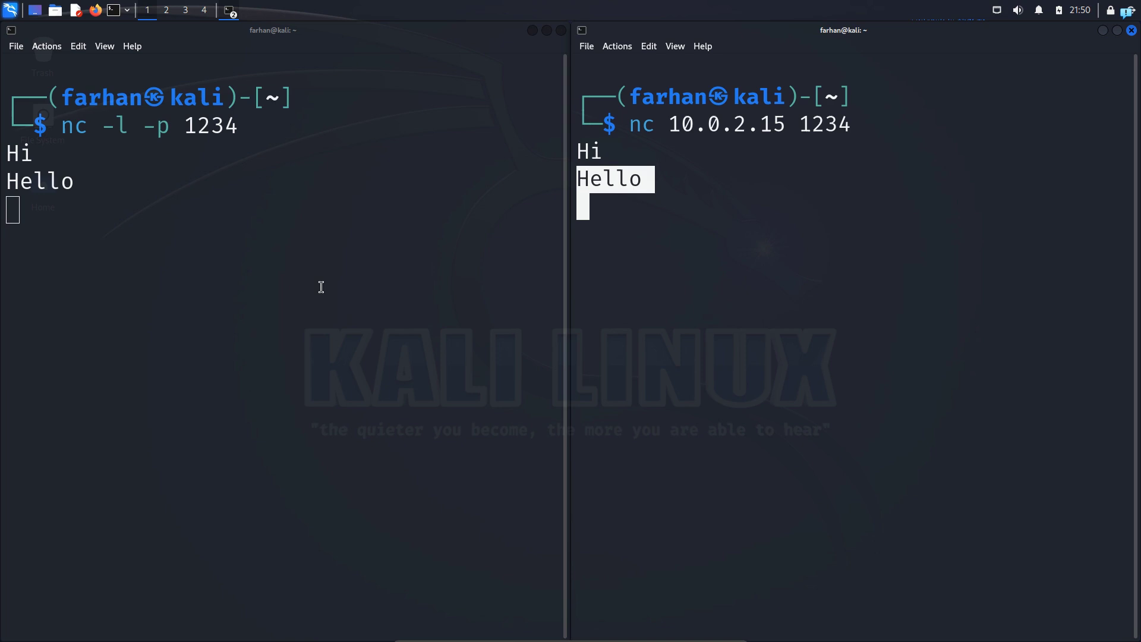
pyautogui.moveTo(561, 265)
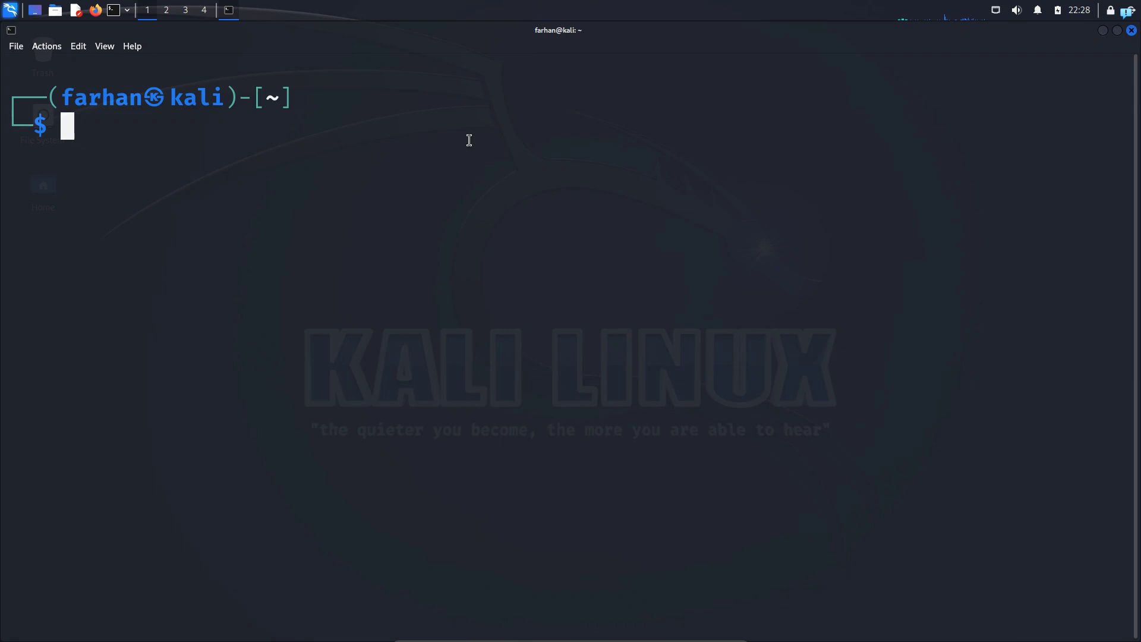
pyautogui.moveTo(471, 194)
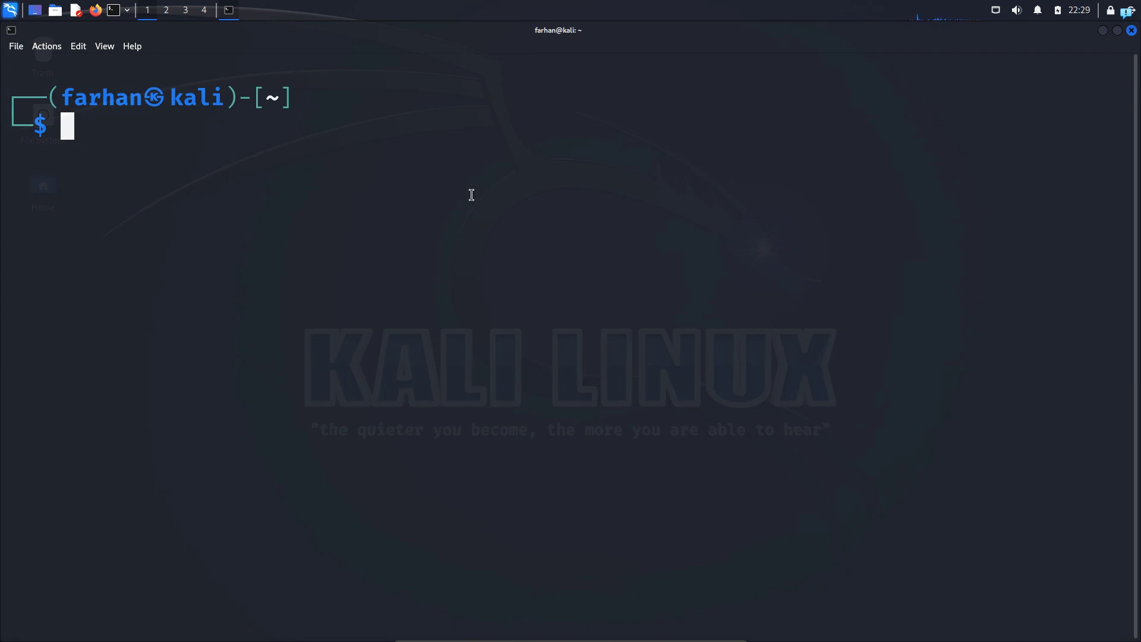
# - Start a netcat listener on port 100 with nc -l -p 100
pyautogui.write('nc -l -p 1234')
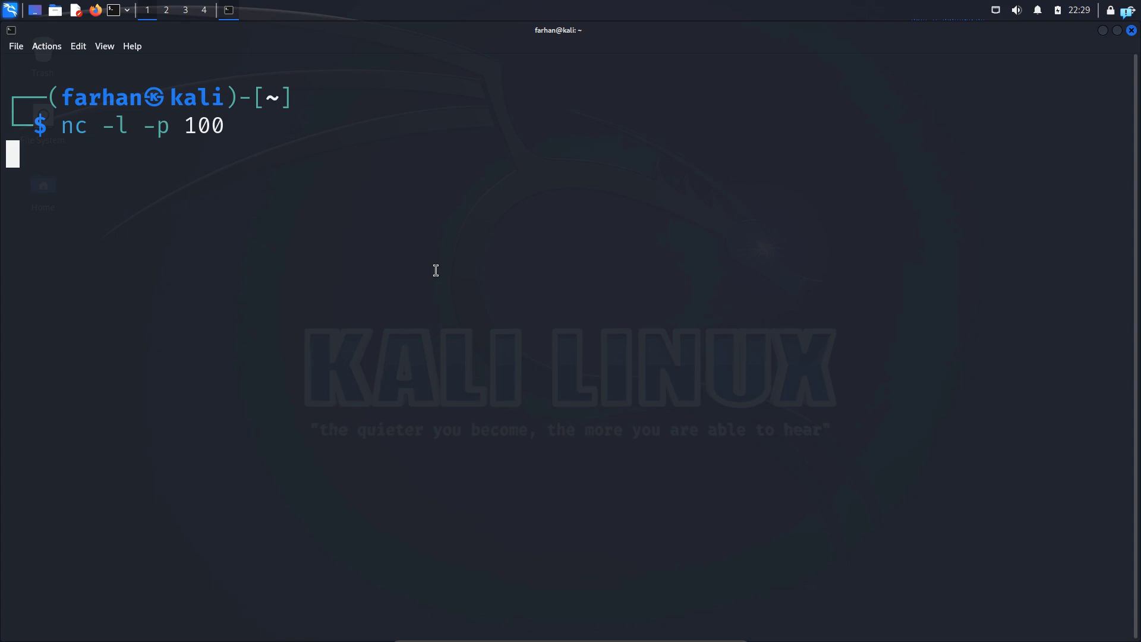
pyautogui.moveTo(379, 262)
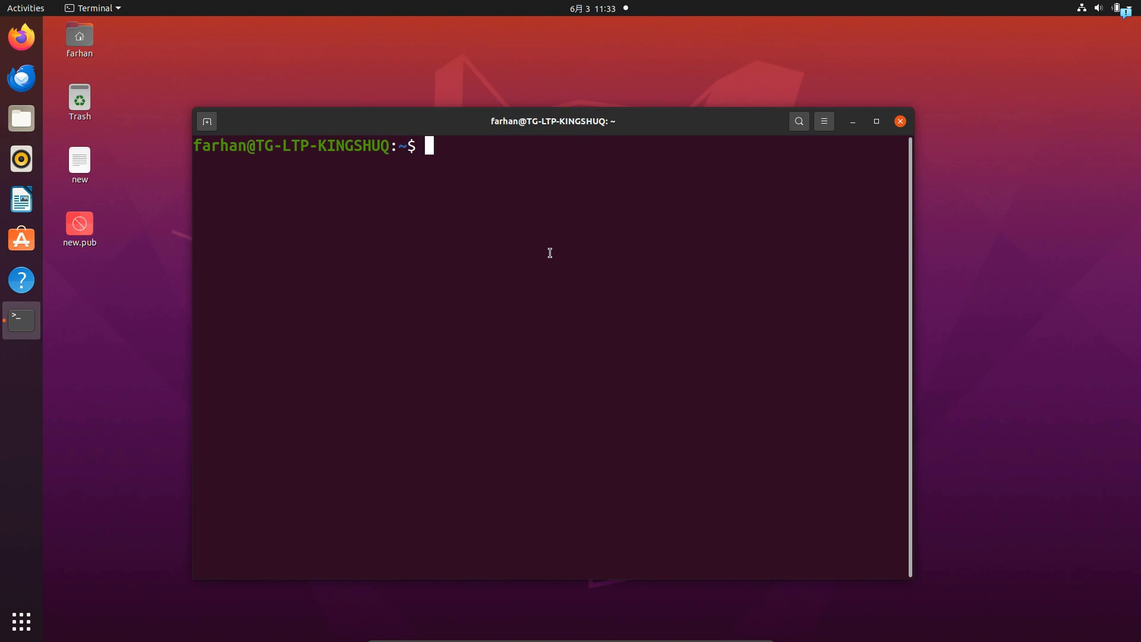
# - Connect from Ubuntu to the Kali listener with nc 10.0.2.15 100
pyautogui.write('nc')
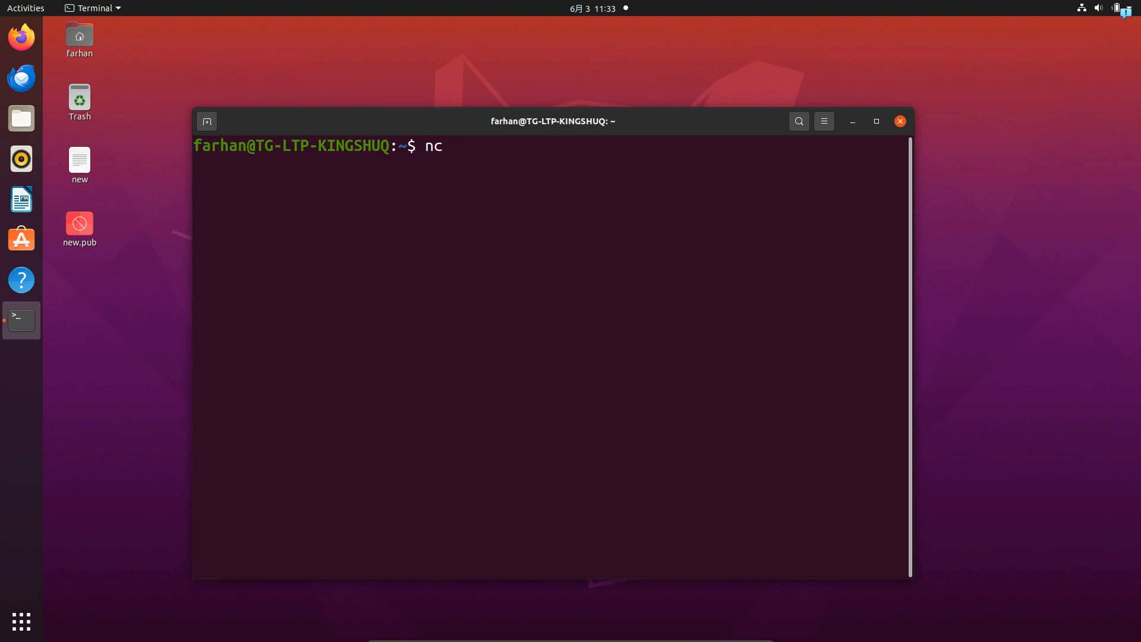
pyautogui.write('10.')
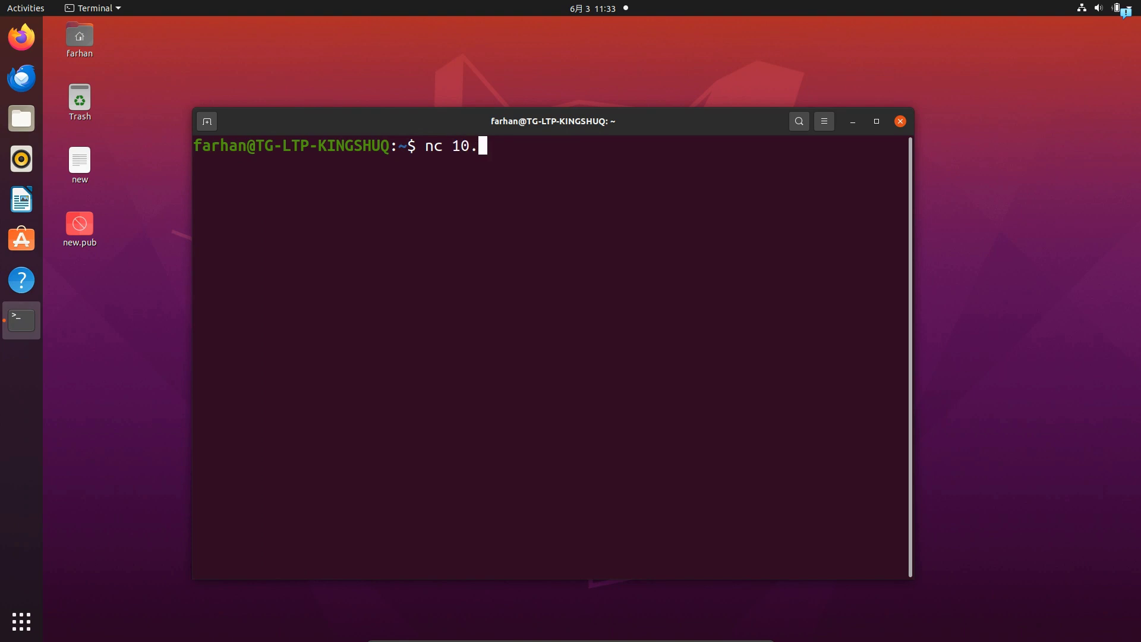
pyautogui.write('0.2.15')
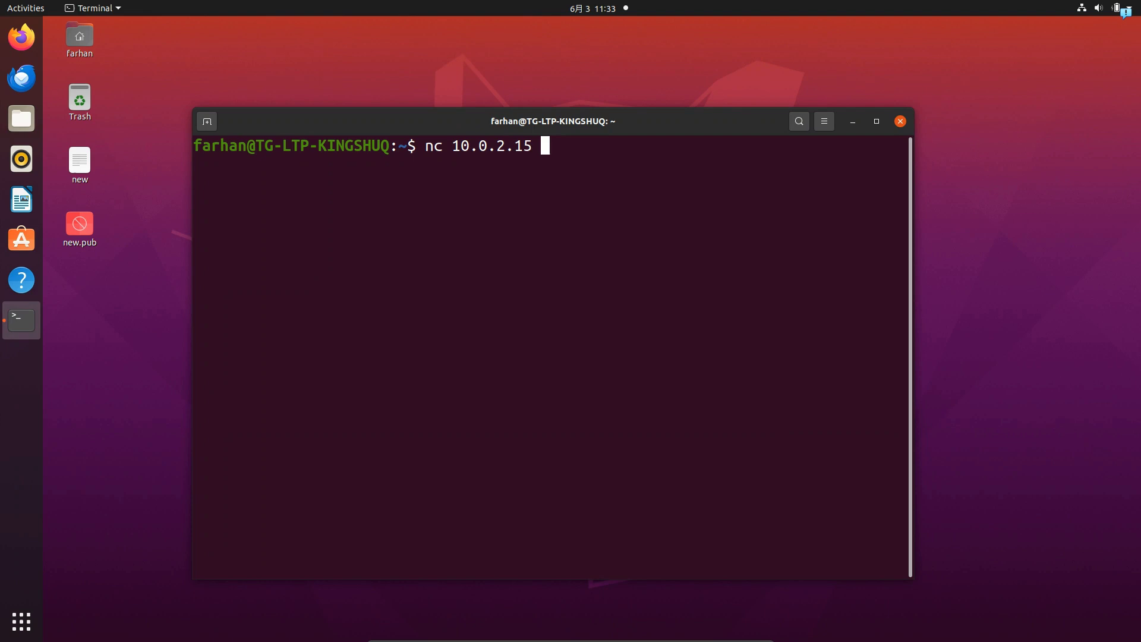
pyautogui.write('100')
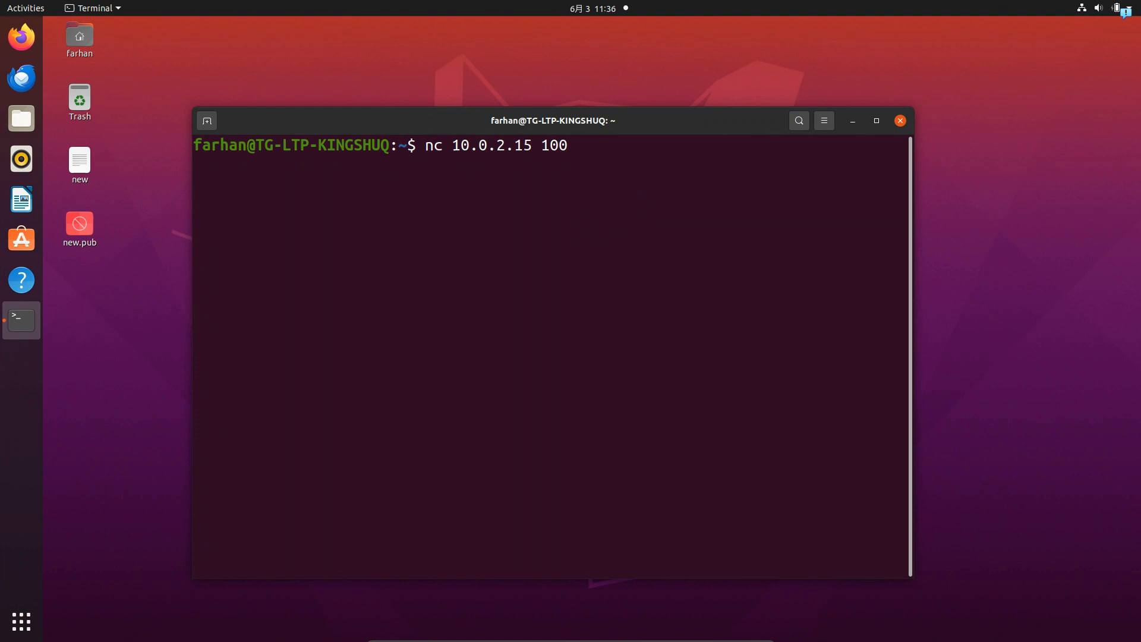
# - Send "Hi, How are you?" over the connection
pyautogui.write('Hi')
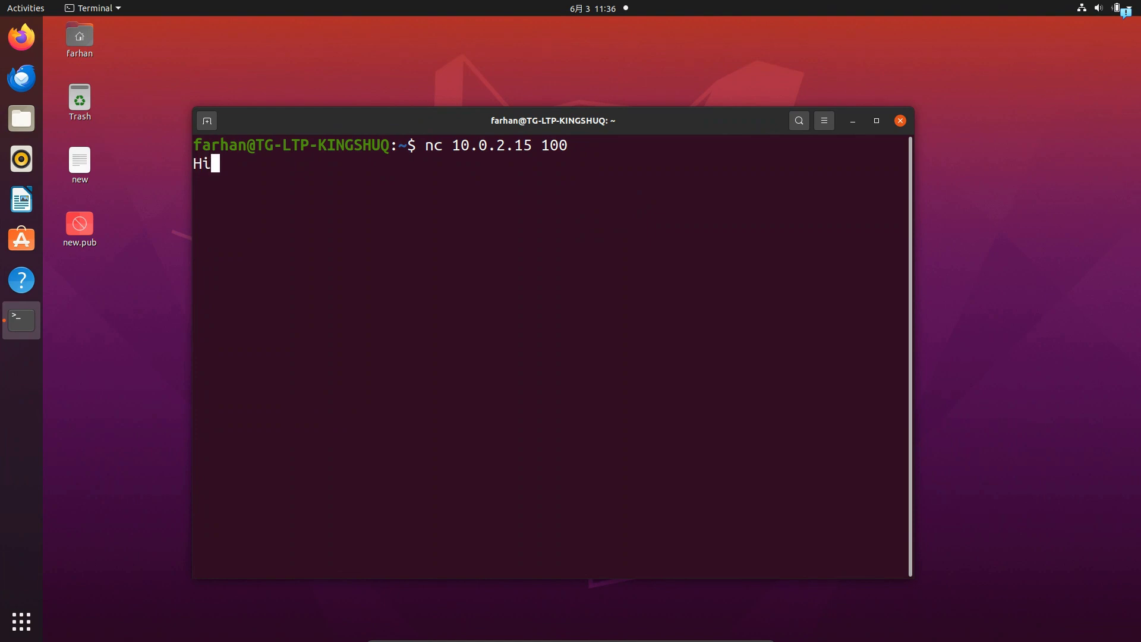
pyautogui.write(', How are you?')
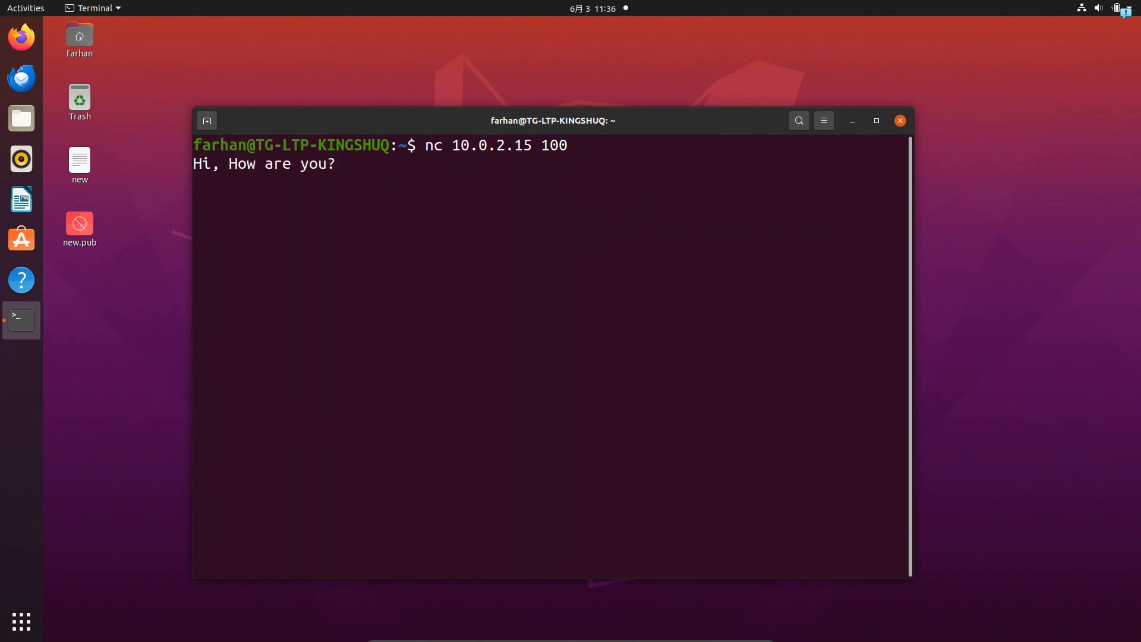